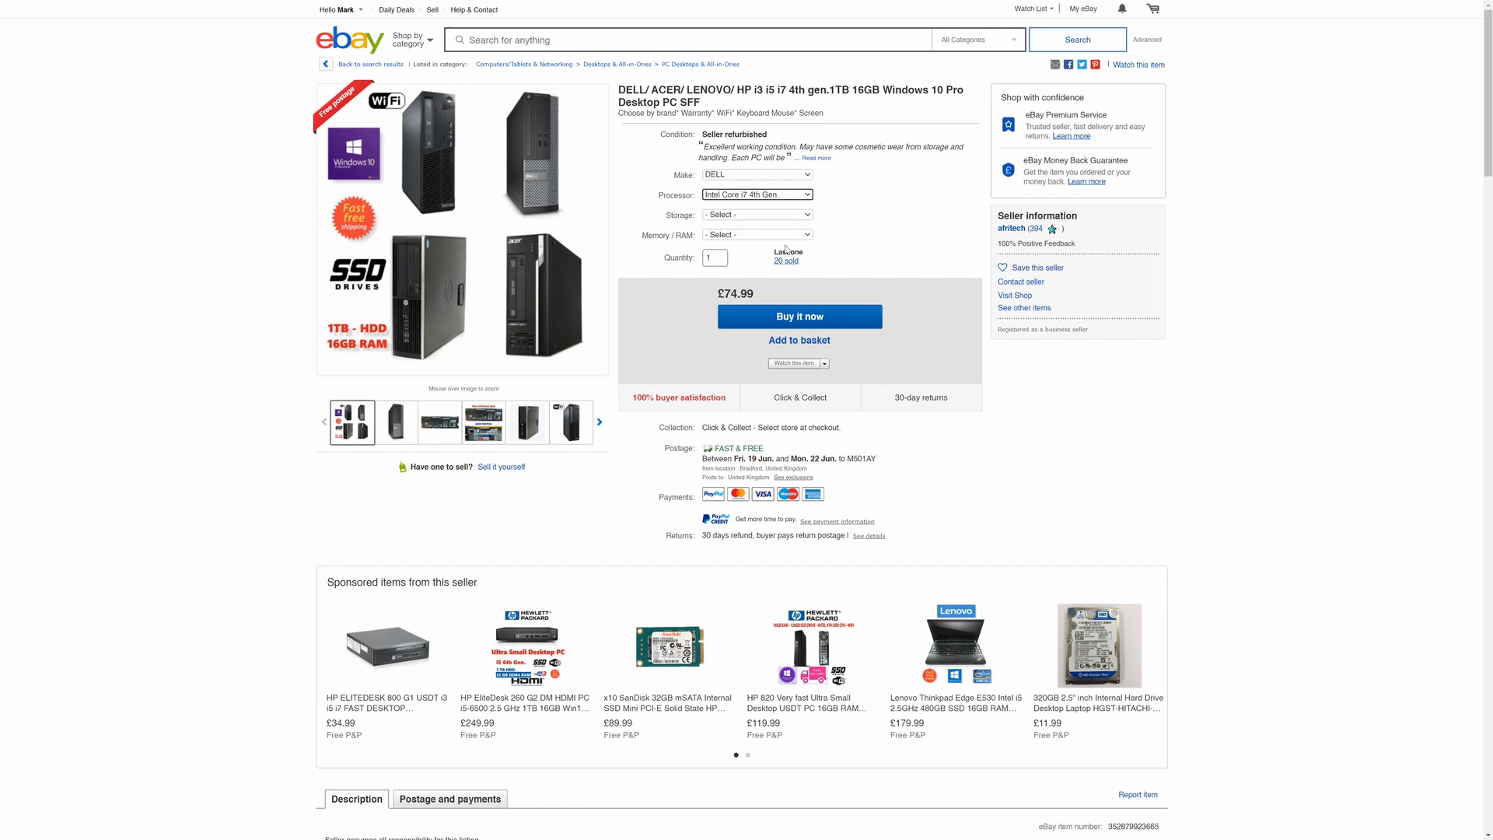
# Set the listing's Storage variation to 250 GB - Hard Drive
pyautogui.click(756, 214)
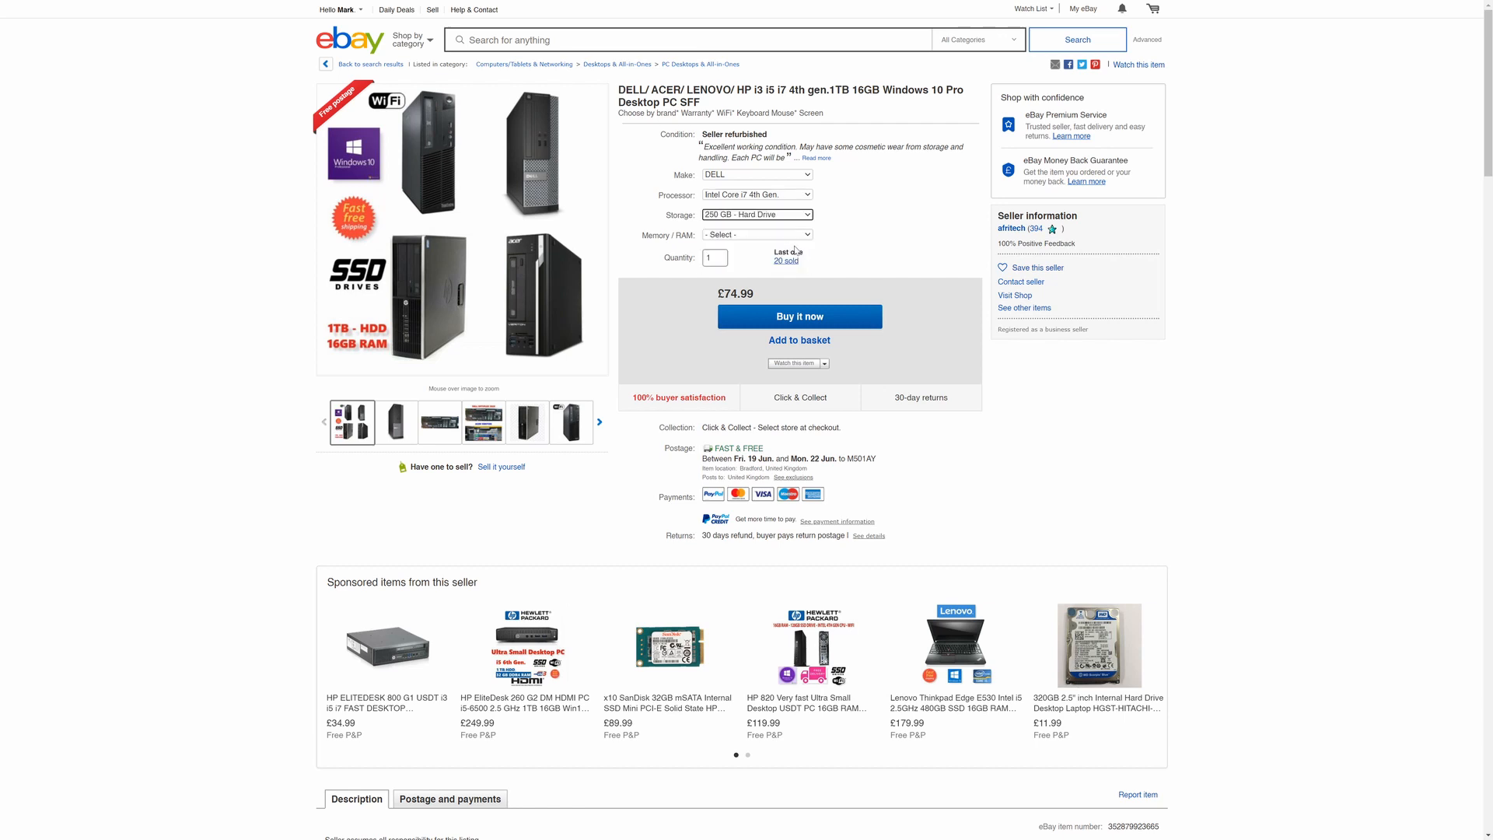